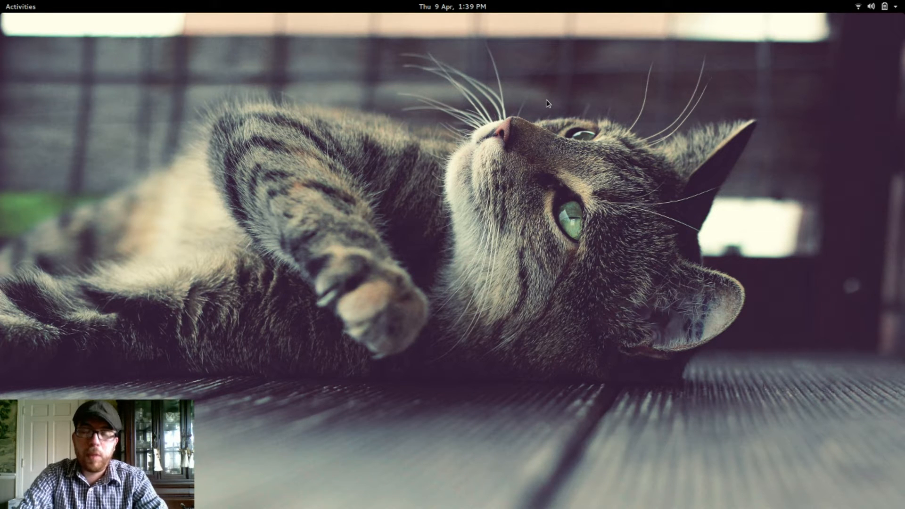
# Search the Activities overview and launch Terminal.
pyautogui.click(21, 6)
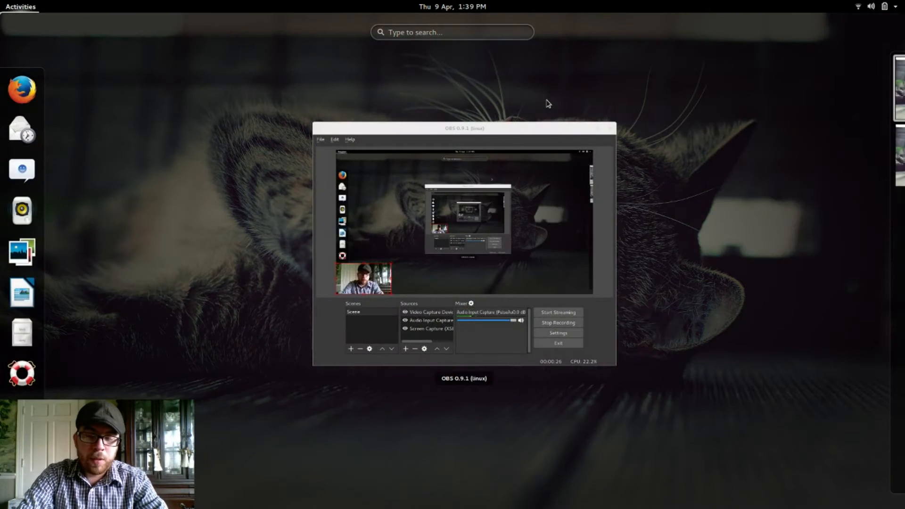
pyautogui.write('n')
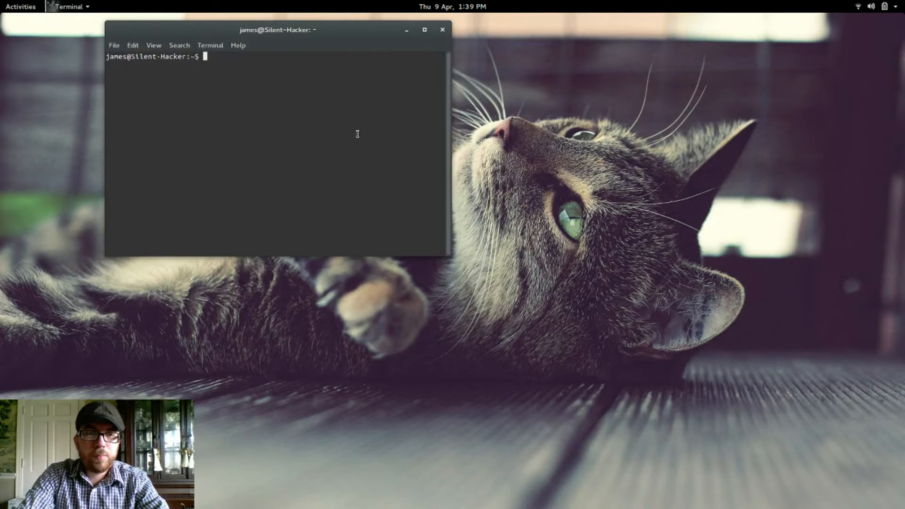
# Install nvidia-current with sudo apt-get install, confirming with y.
pyautogui.write('sudo apt')
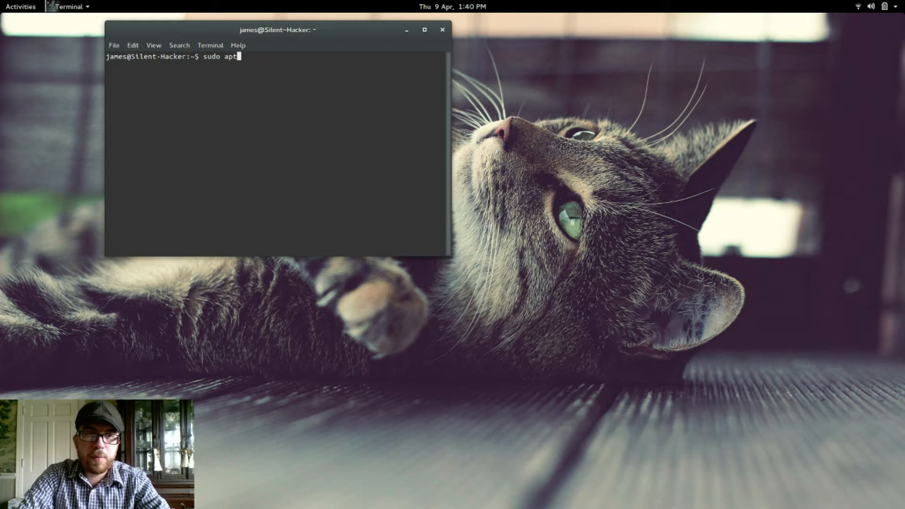
pyautogui.write('-get install nvidia')
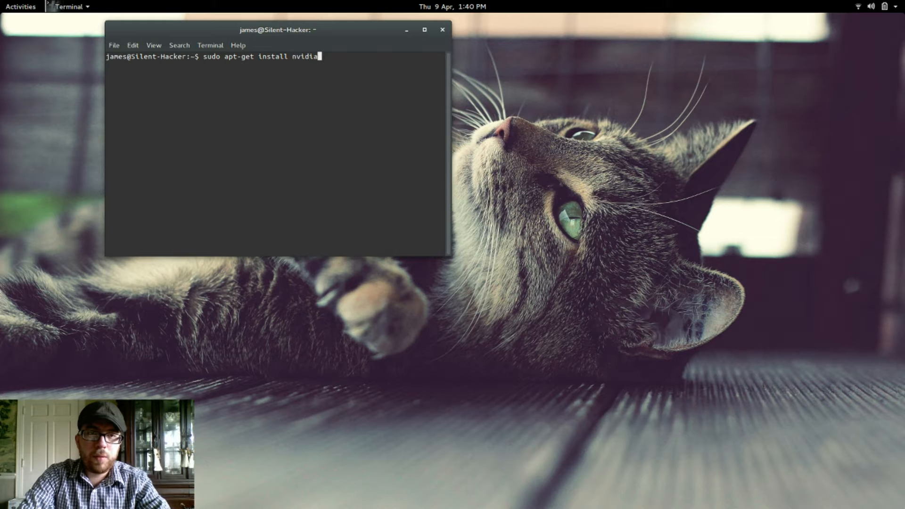
pyautogui.write('-current')
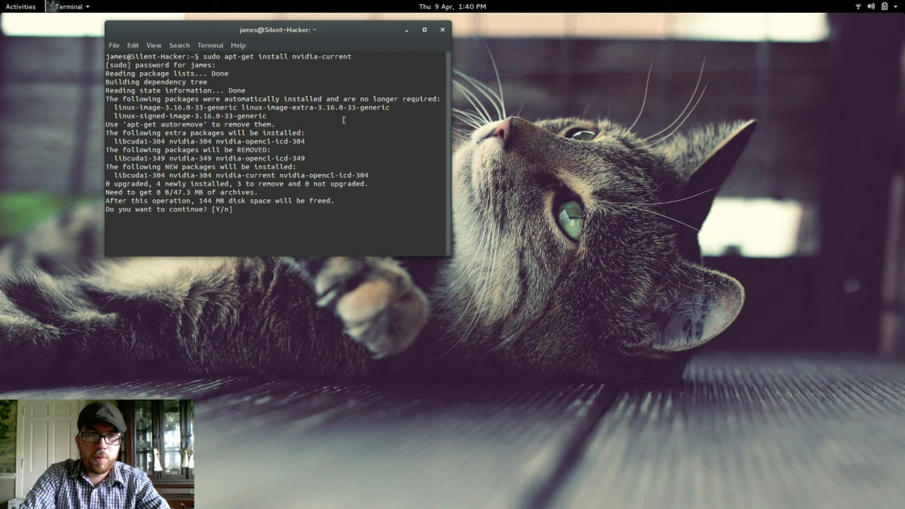
pyautogui.write('y')
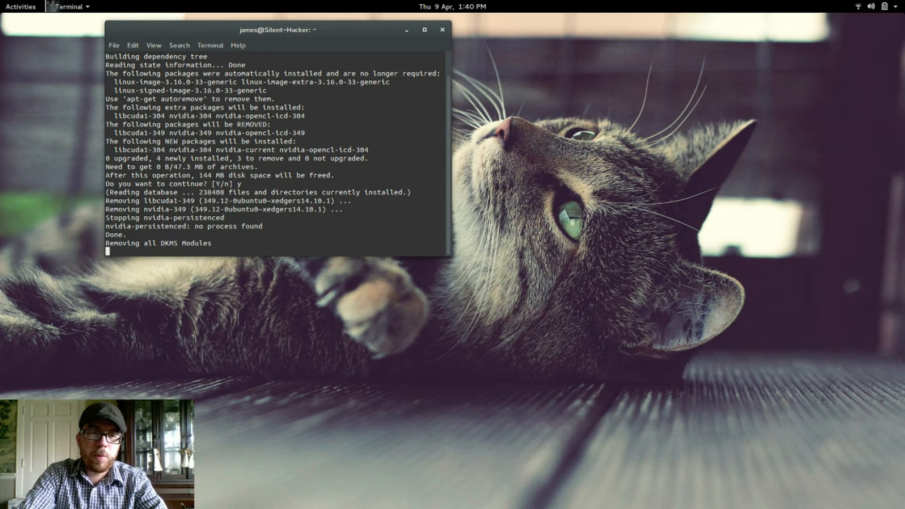
# Close the terminal once the install finishes and launch Software & Updates.
pyautogui.click(21, 6)
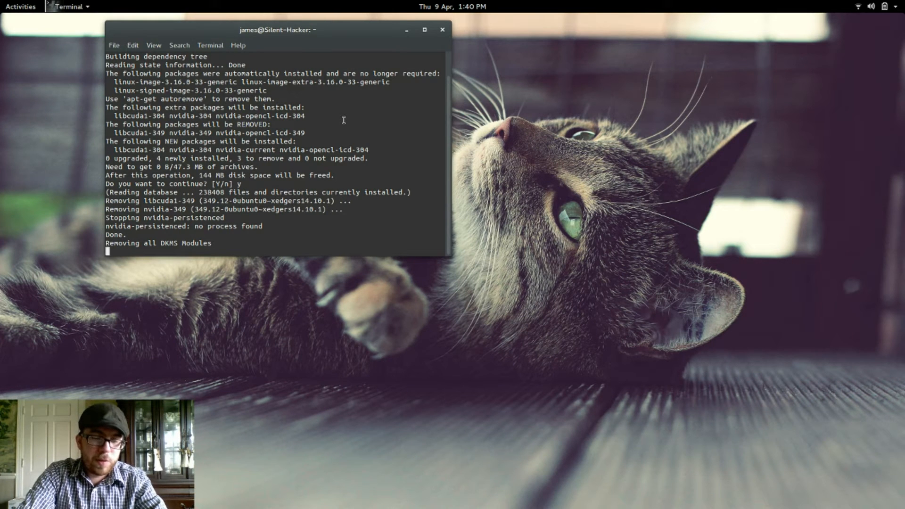
pyautogui.moveTo(328, 244)
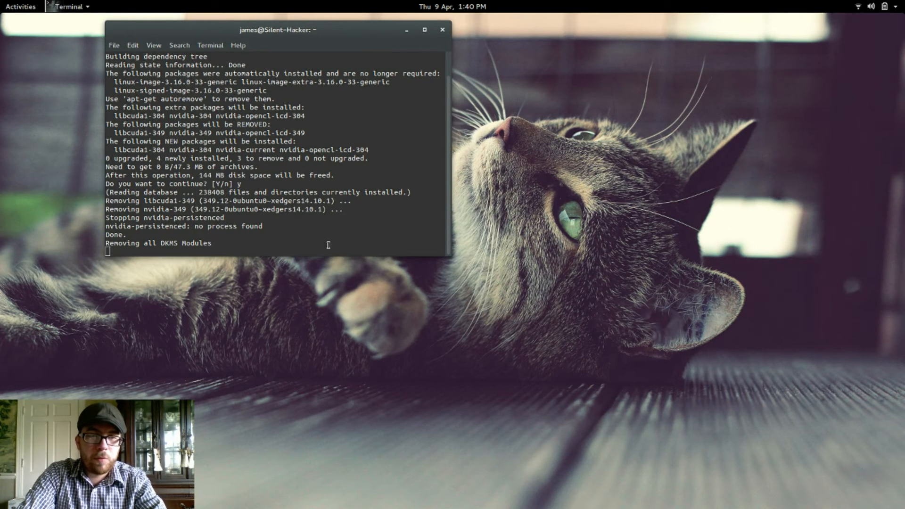
pyautogui.click(20, 6)
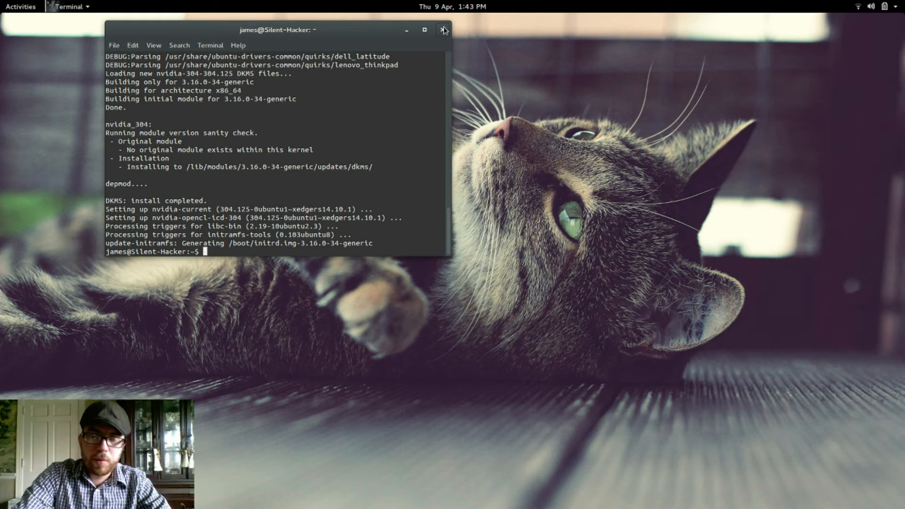
pyautogui.click(444, 30)
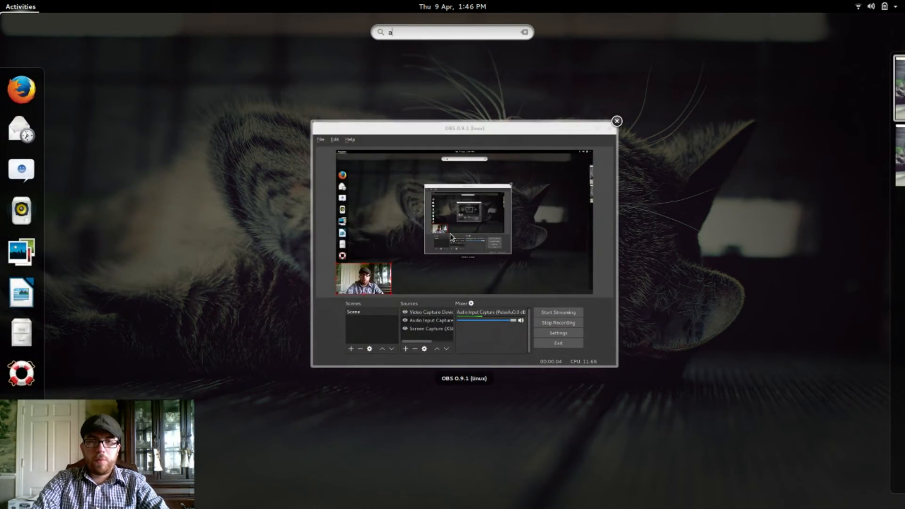
pyautogui.click(616, 120)
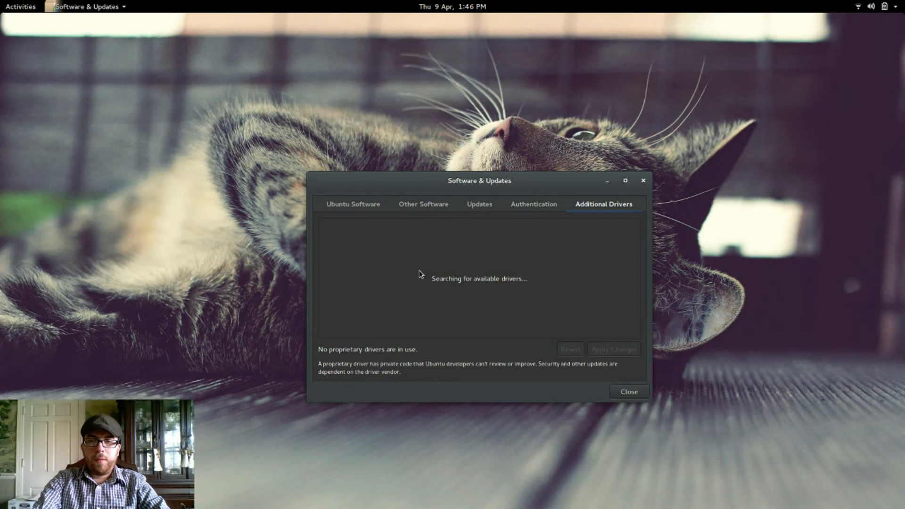
pyautogui.moveTo(545, 292)
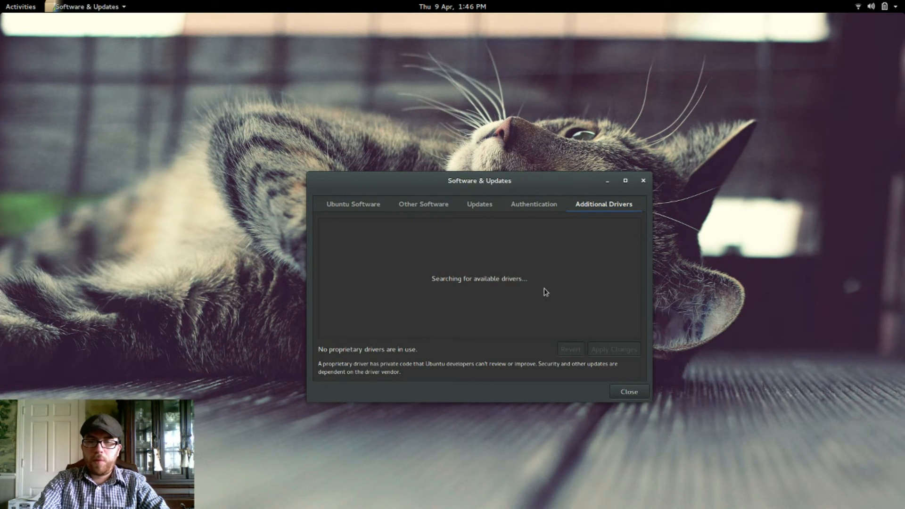
pyautogui.moveTo(572, 237)
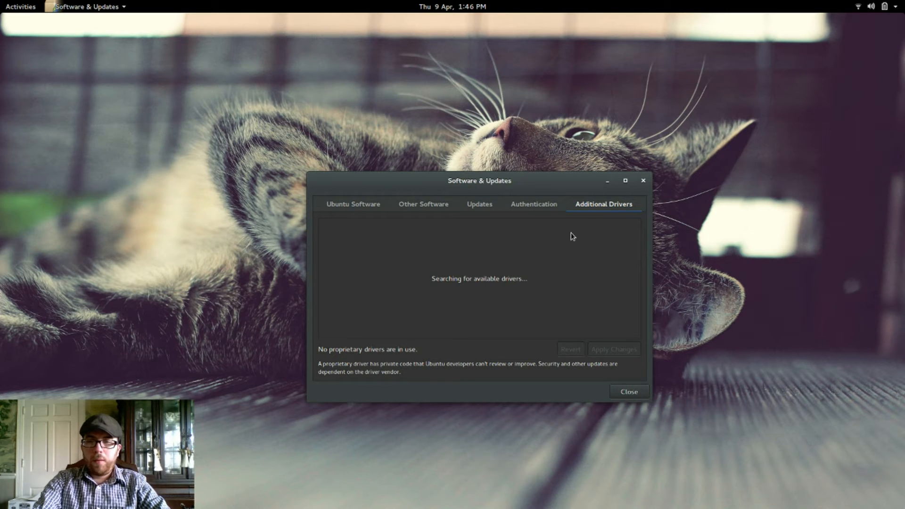
pyautogui.moveTo(581, 221)
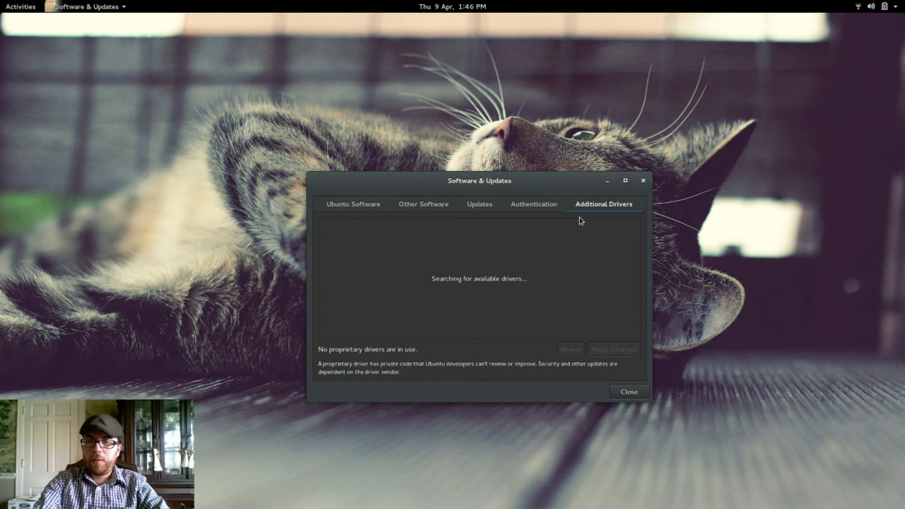
pyautogui.moveTo(578, 224)
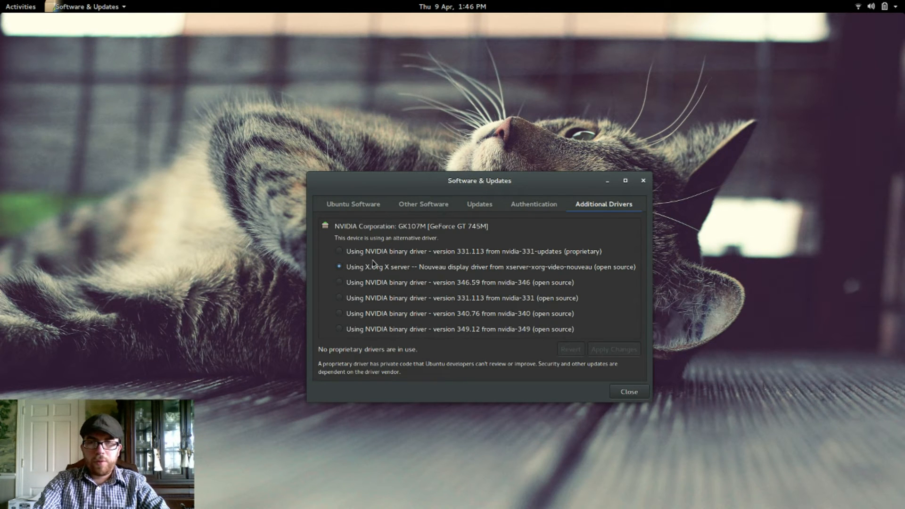
pyautogui.moveTo(429, 289)
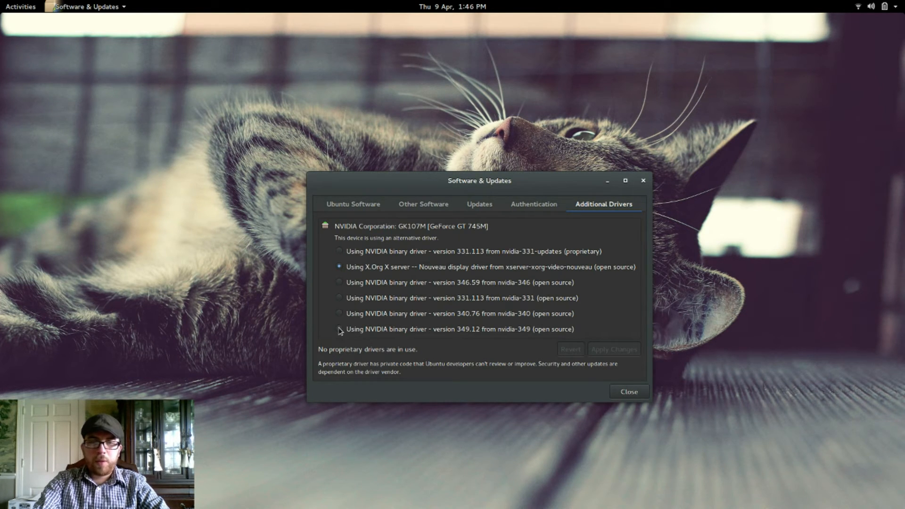
pyautogui.moveTo(458, 340)
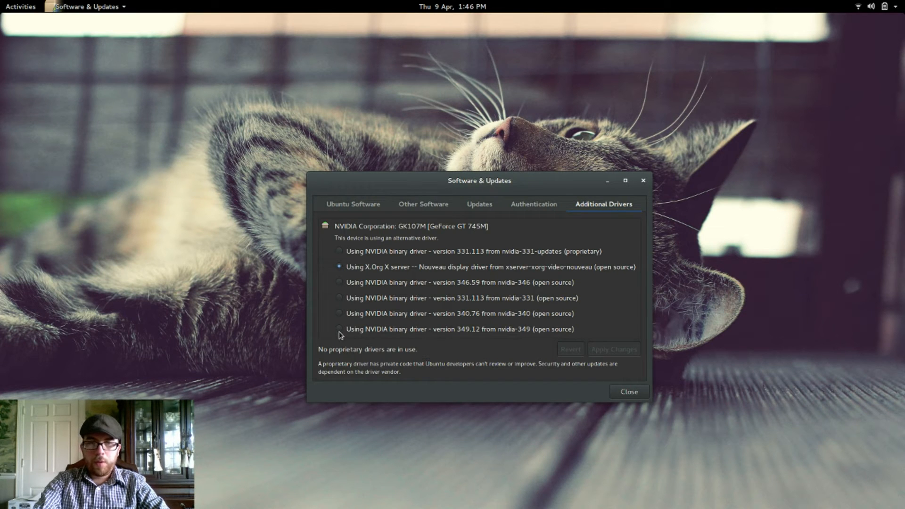
# Select 'Using NVIDIA binary driver - version 349.12 from nvidia-349' for the GeForce GT 745M.
pyautogui.click(339, 329)
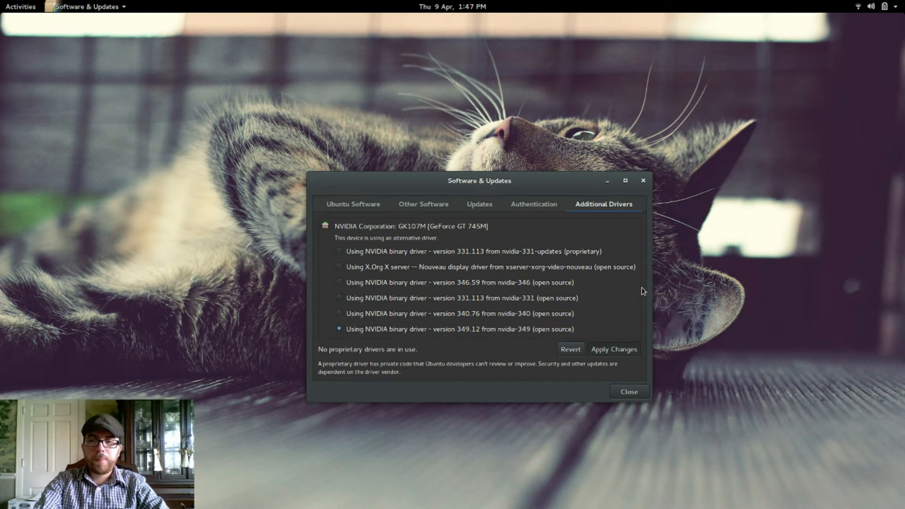
# Apply the nvidia-349 driver change, authenticate, and close Software & Updates.
pyautogui.click(613, 349)
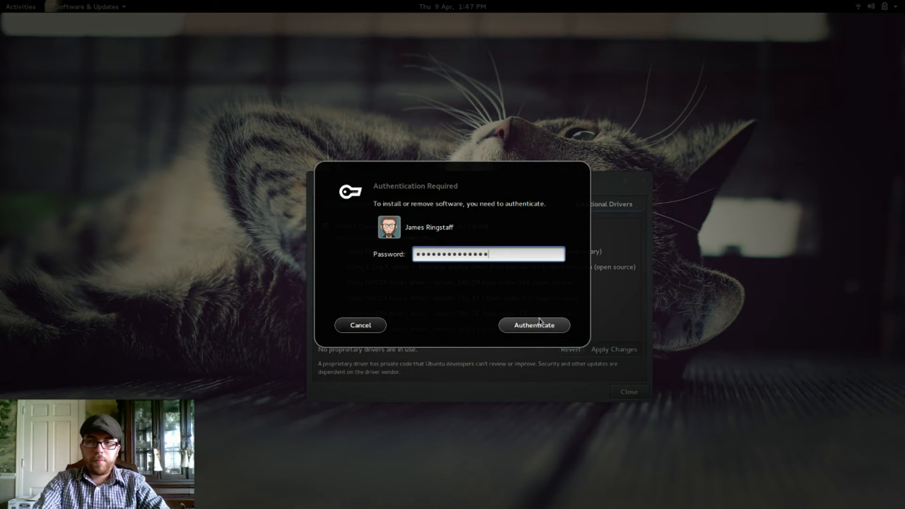
pyautogui.click(533, 325)
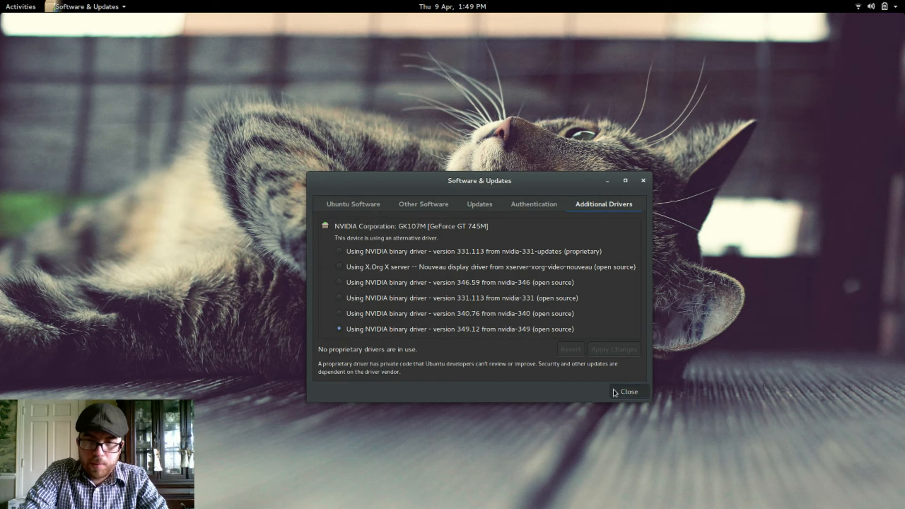
pyautogui.click(628, 392)
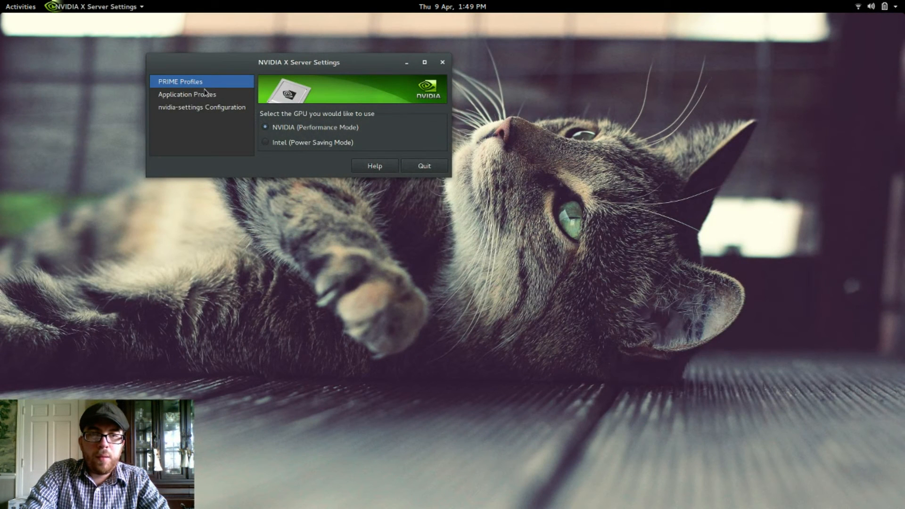
pyautogui.moveTo(253, 128)
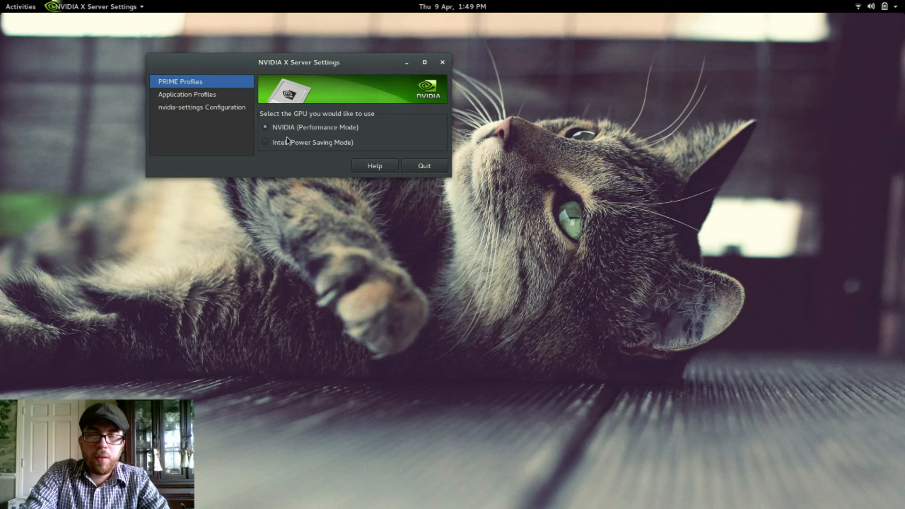
pyautogui.moveTo(288, 143)
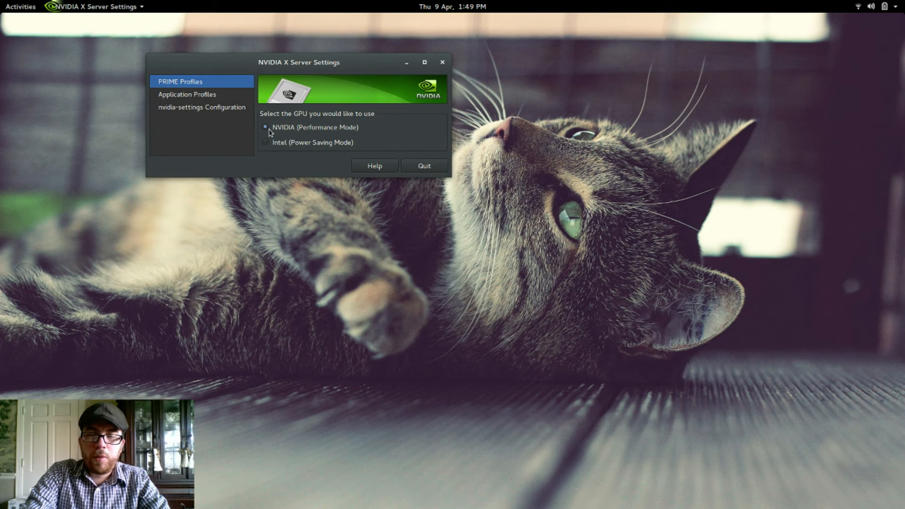
pyautogui.moveTo(288, 131)
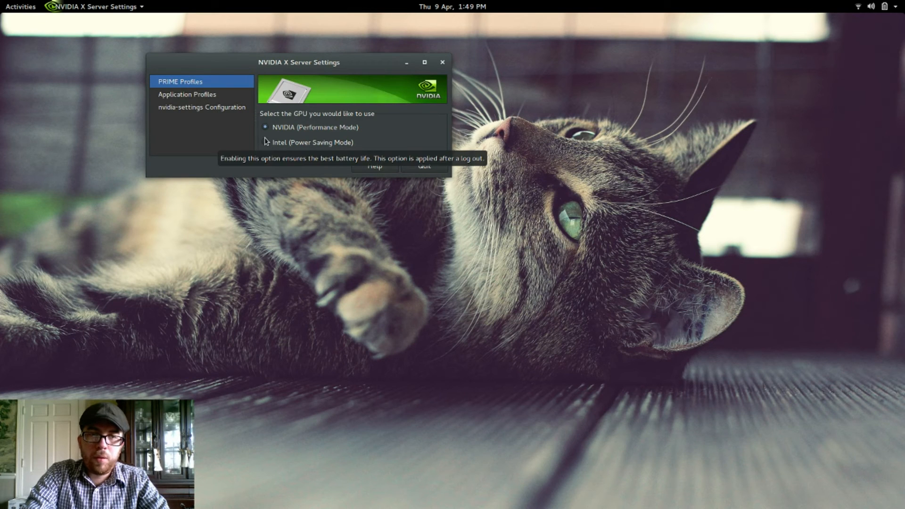
# Select Intel (Power Saving Mode) and authenticate with the password.
pyautogui.click(265, 143)
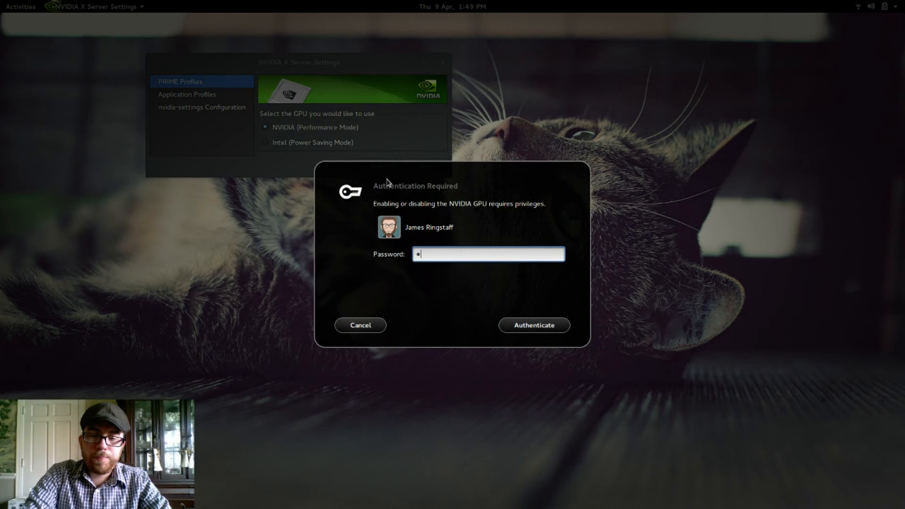
pyautogui.write('password')
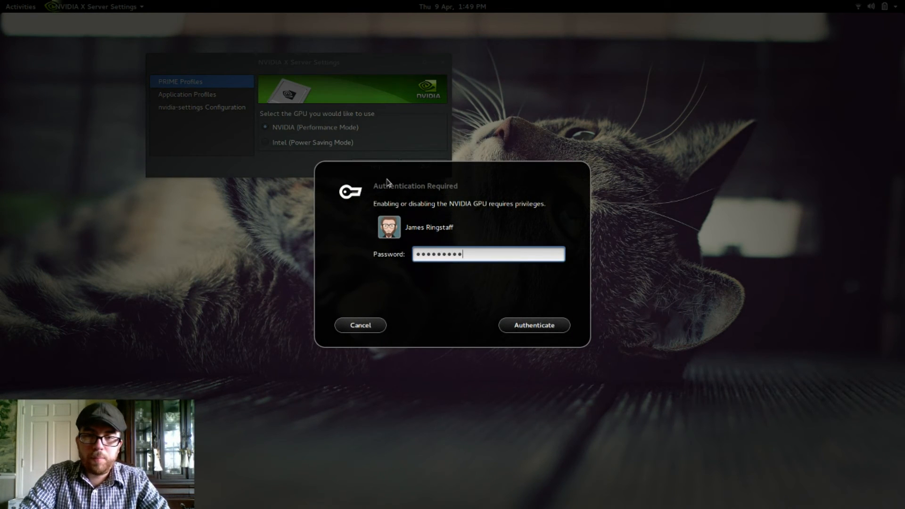
pyautogui.press('Backspace')
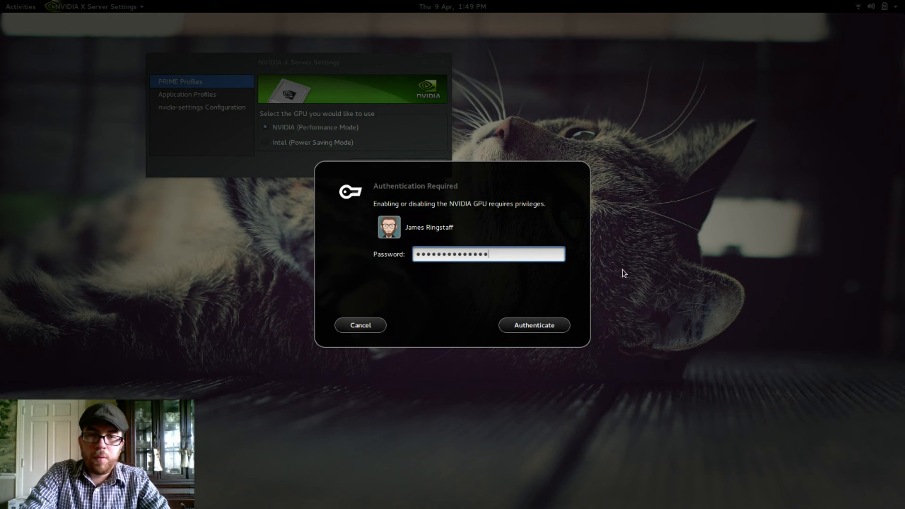
pyautogui.click(532, 325)
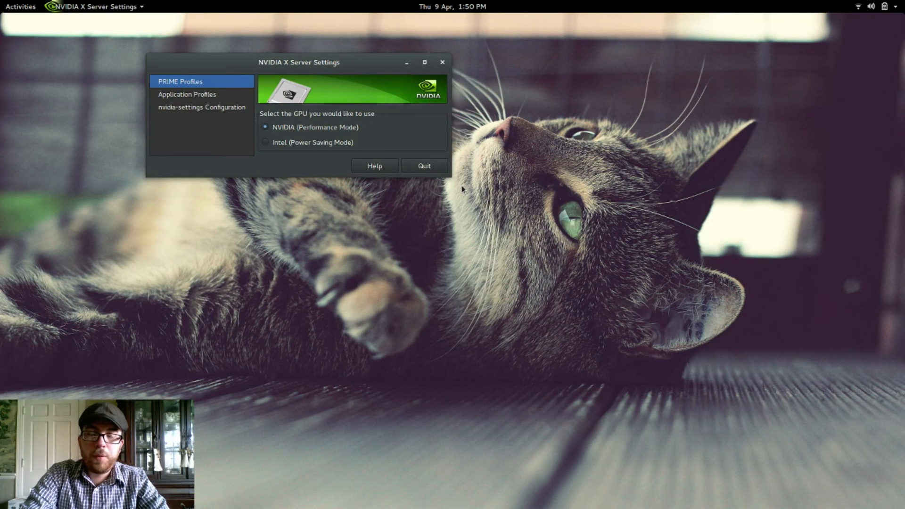
pyautogui.moveTo(486, 78)
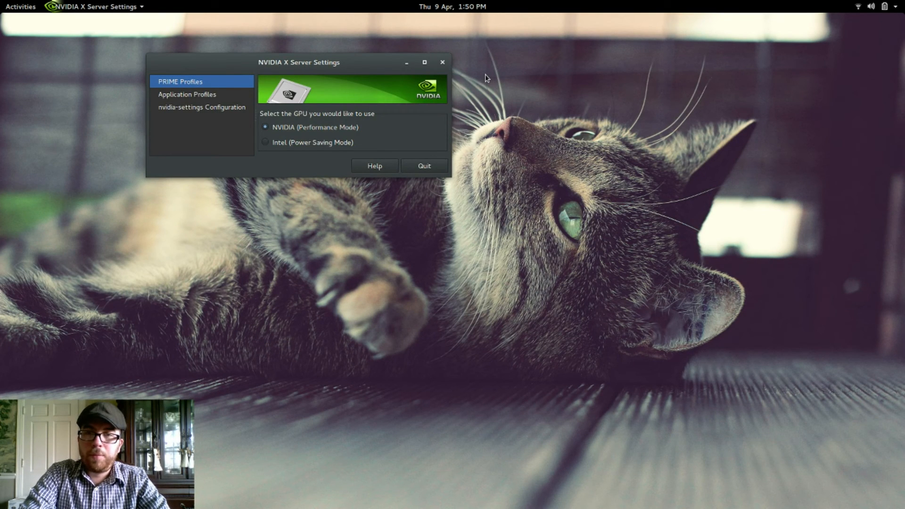
pyautogui.moveTo(334, 121)
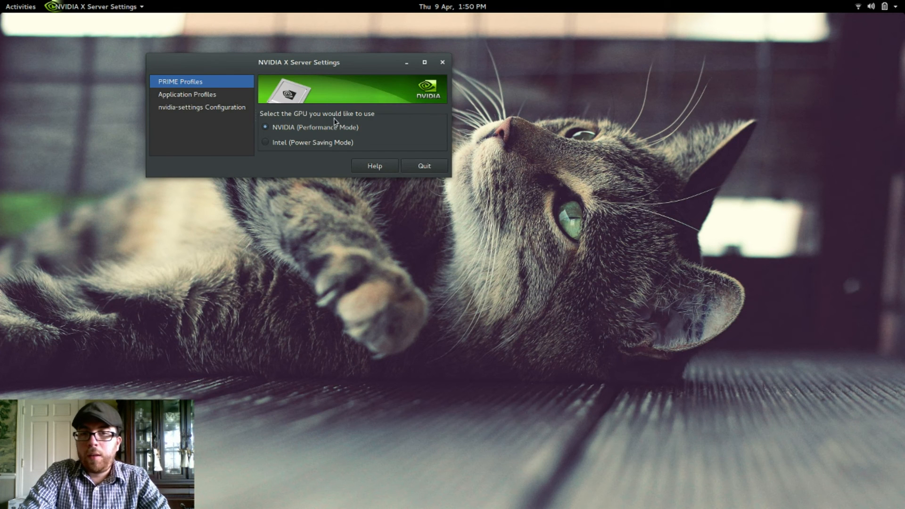
# Reselect Intel power saving mode, re-authenticate, and dismiss the log-out notice.
pyautogui.click(265, 143)
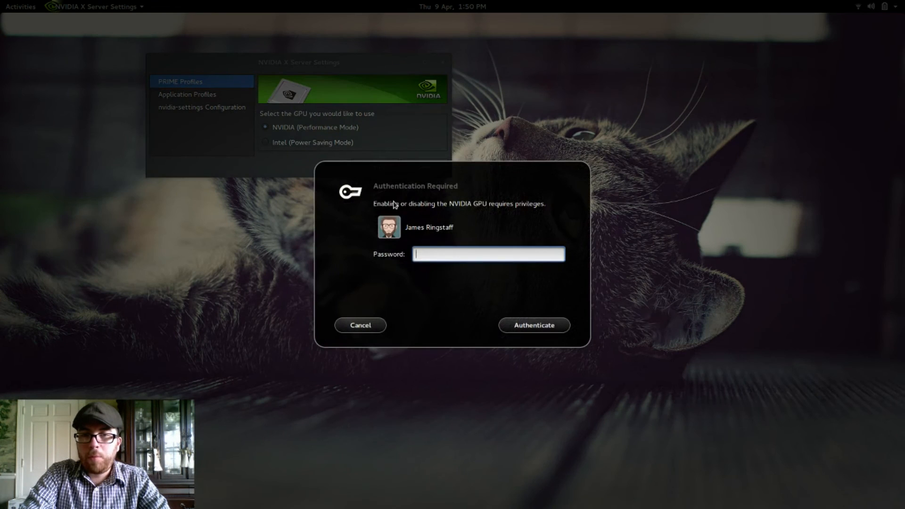
pyautogui.write('password')
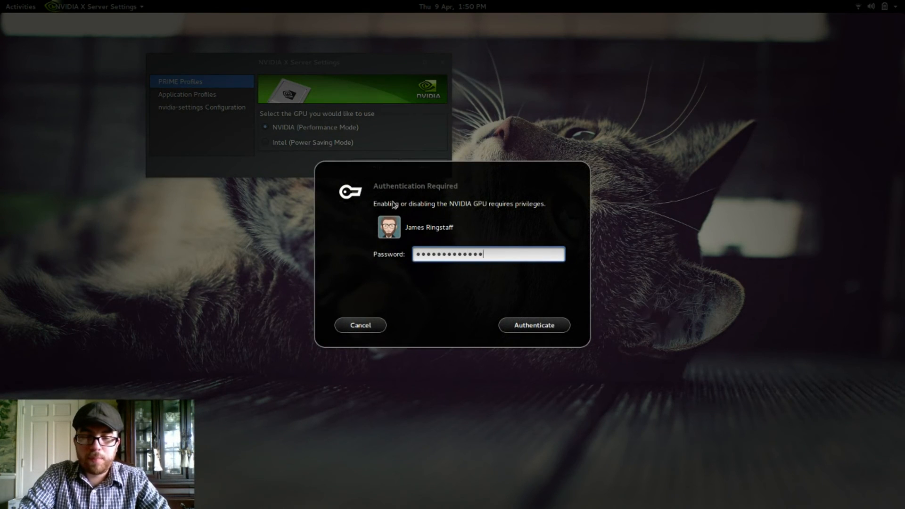
pyautogui.click(533, 325)
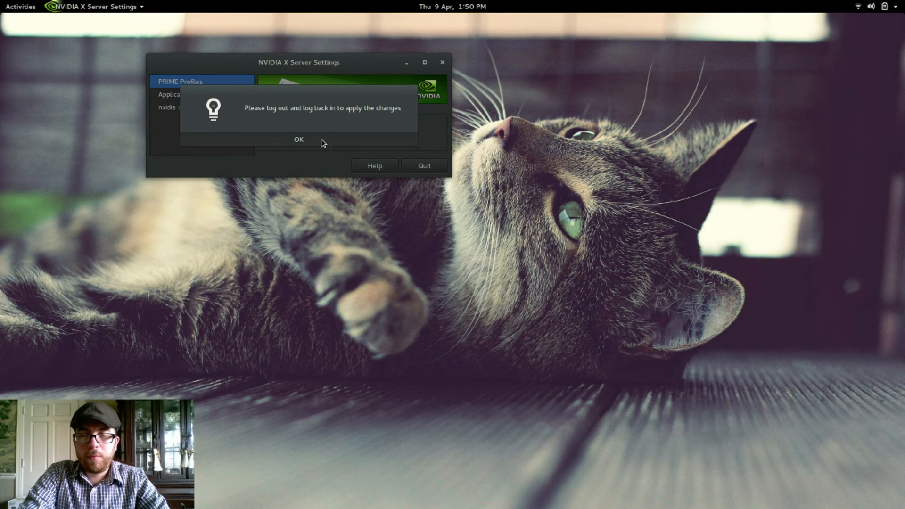
pyautogui.click(298, 139)
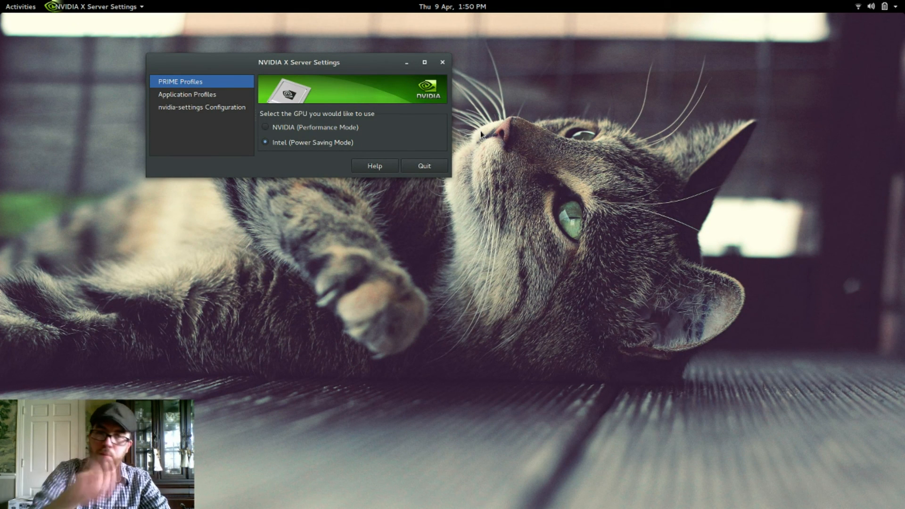
pyautogui.moveTo(434, 150)
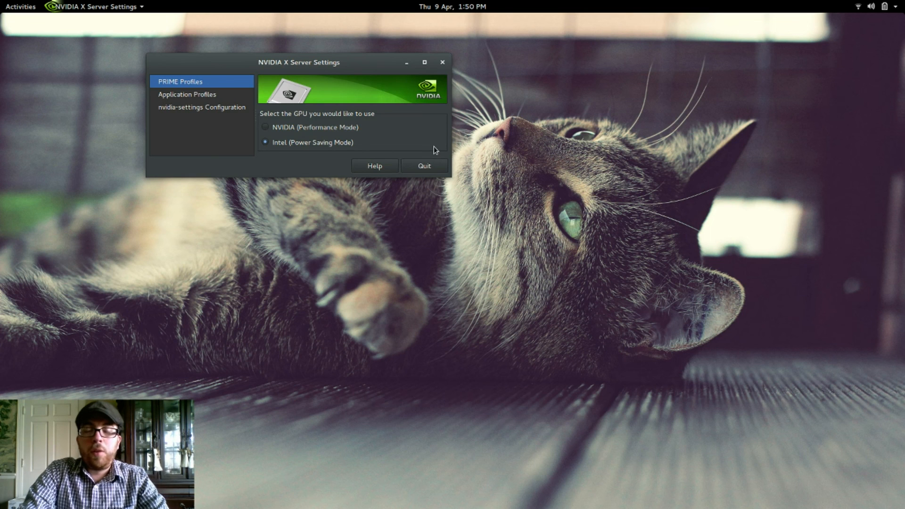